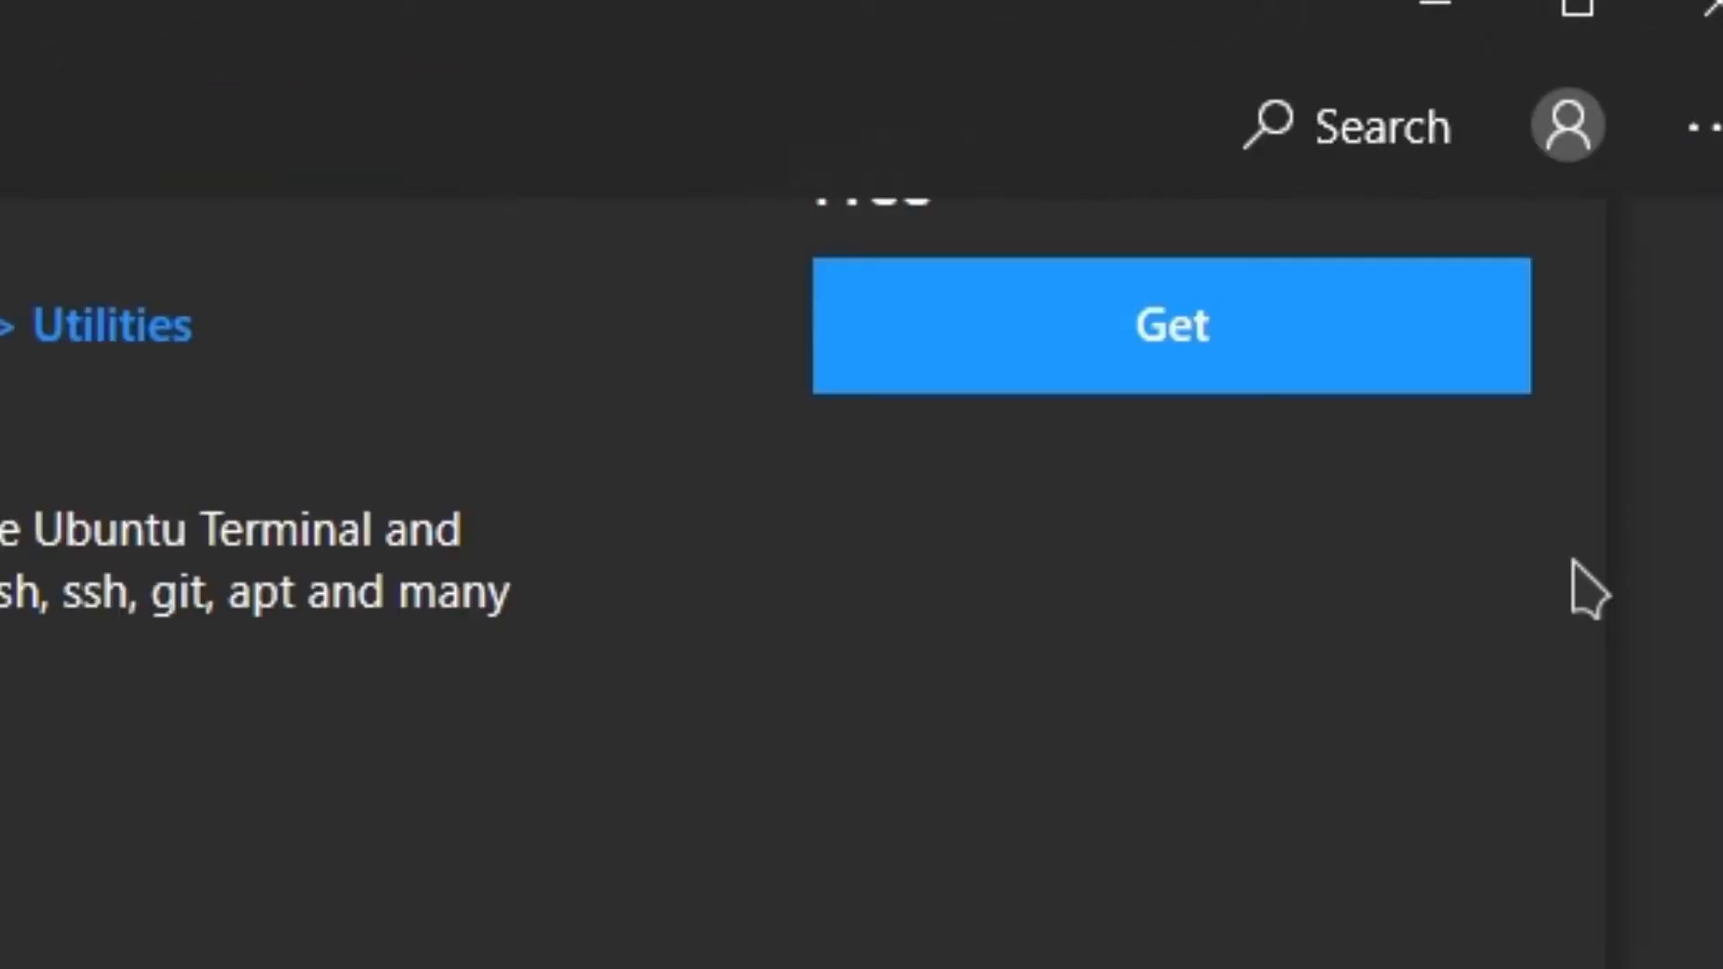
Step: Start downloading Ubuntu 20.04 LTS from its store page via Get
{"action": "left_click", "coordinate": [1170, 327]}
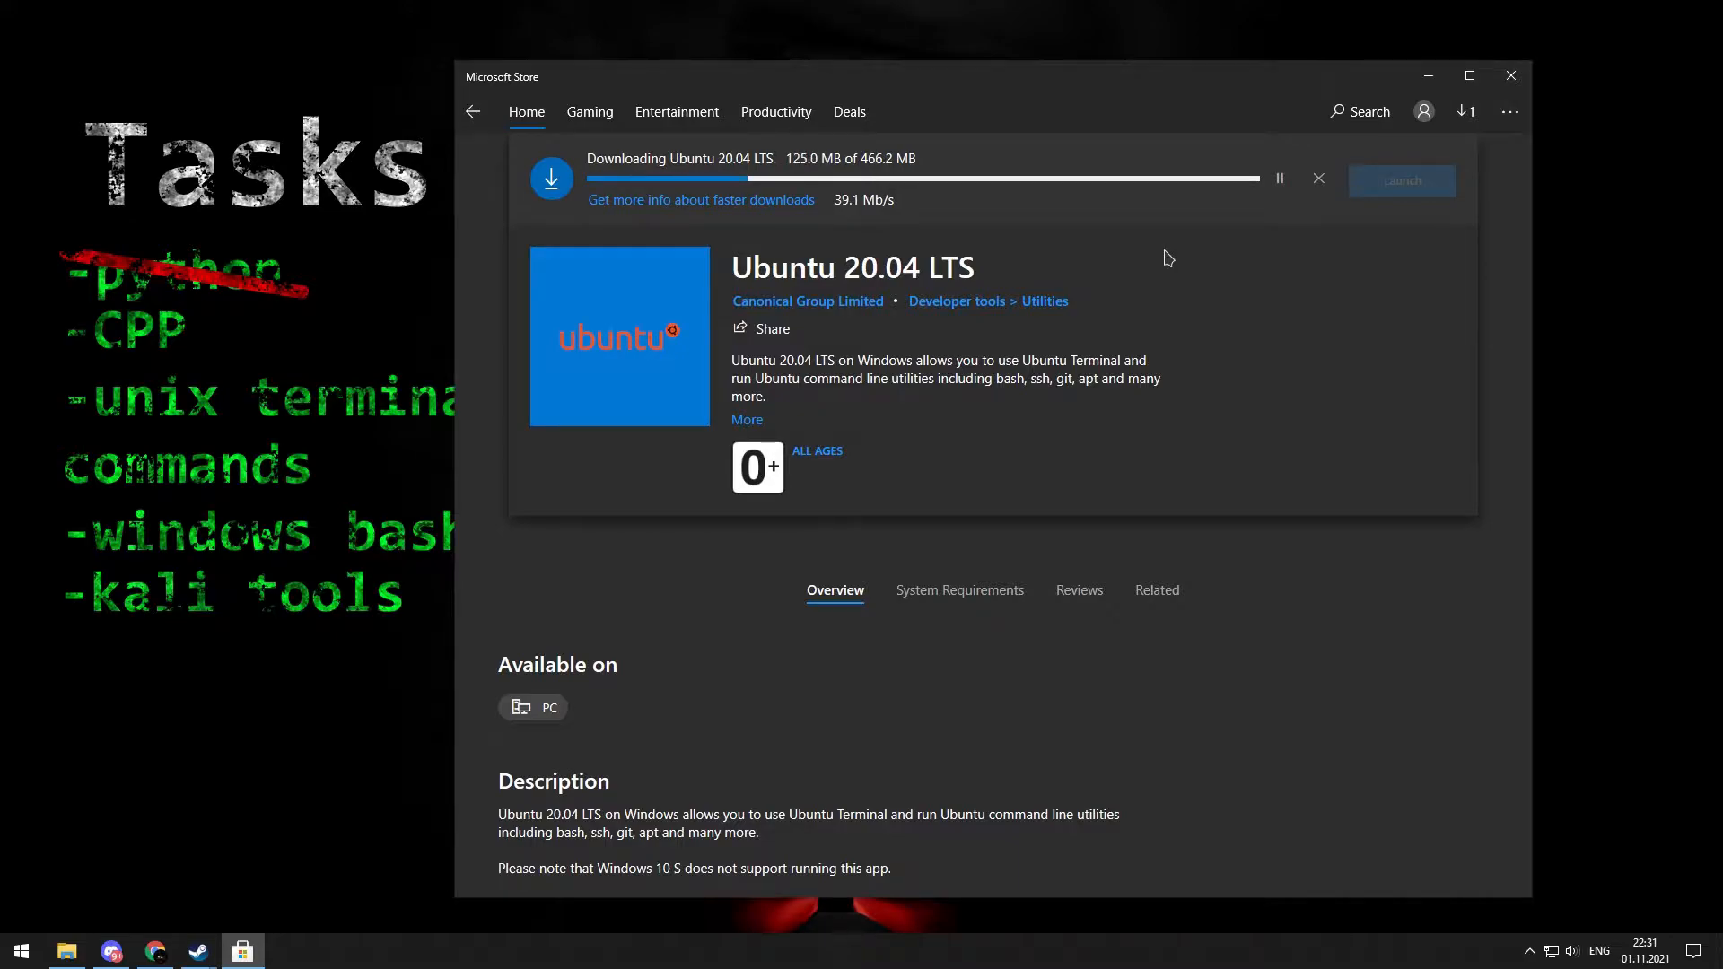
{"action": "mouse_move", "coordinate": [1296, 661]}
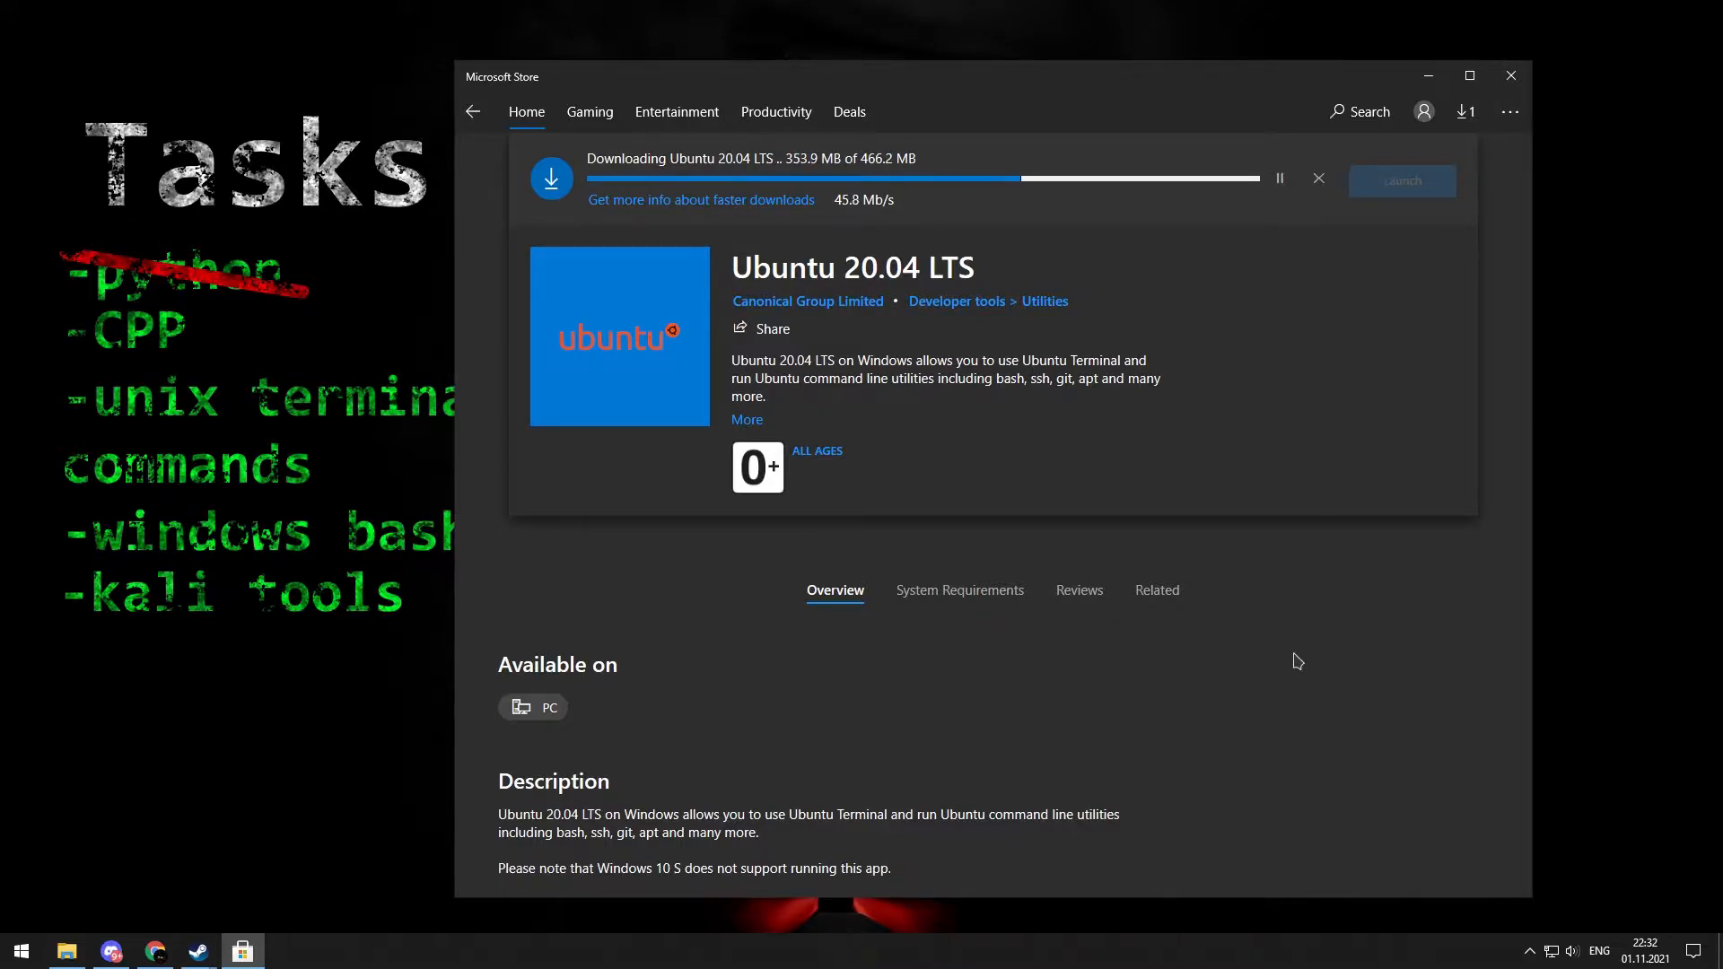
{"action": "type", "text": "kali"}
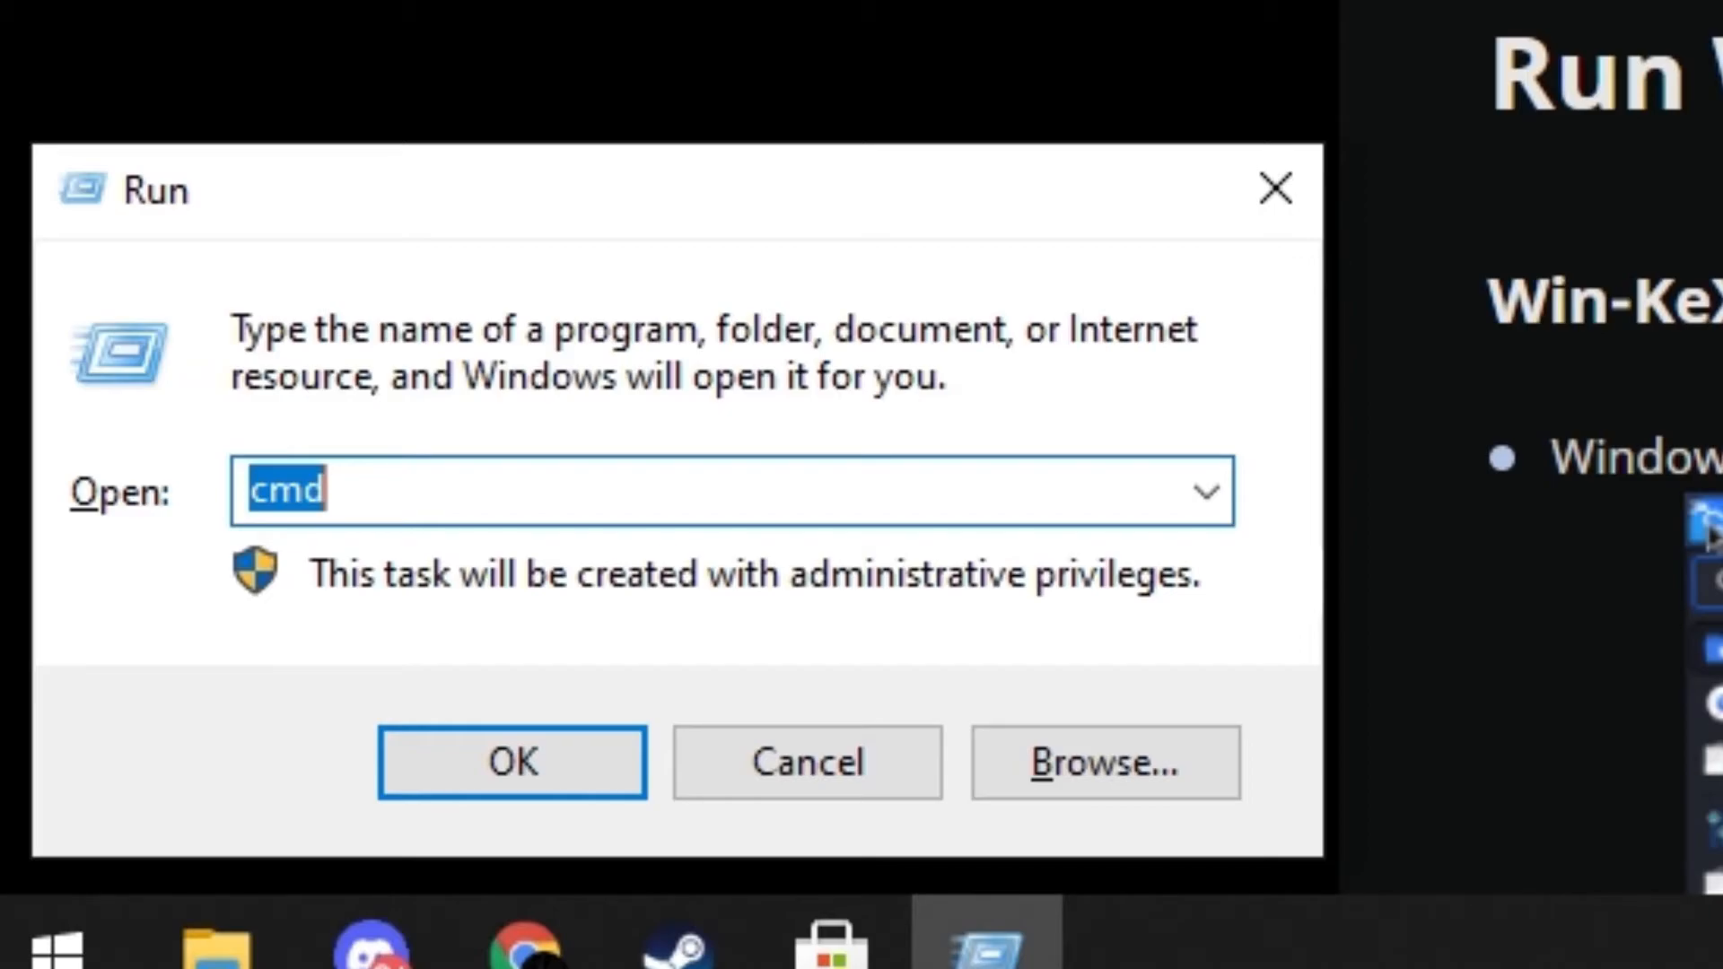
Step: Launch the administrator command prompt and run 'sudo apt update' in Kali
{"action": "left_click", "coordinate": [512, 761]}
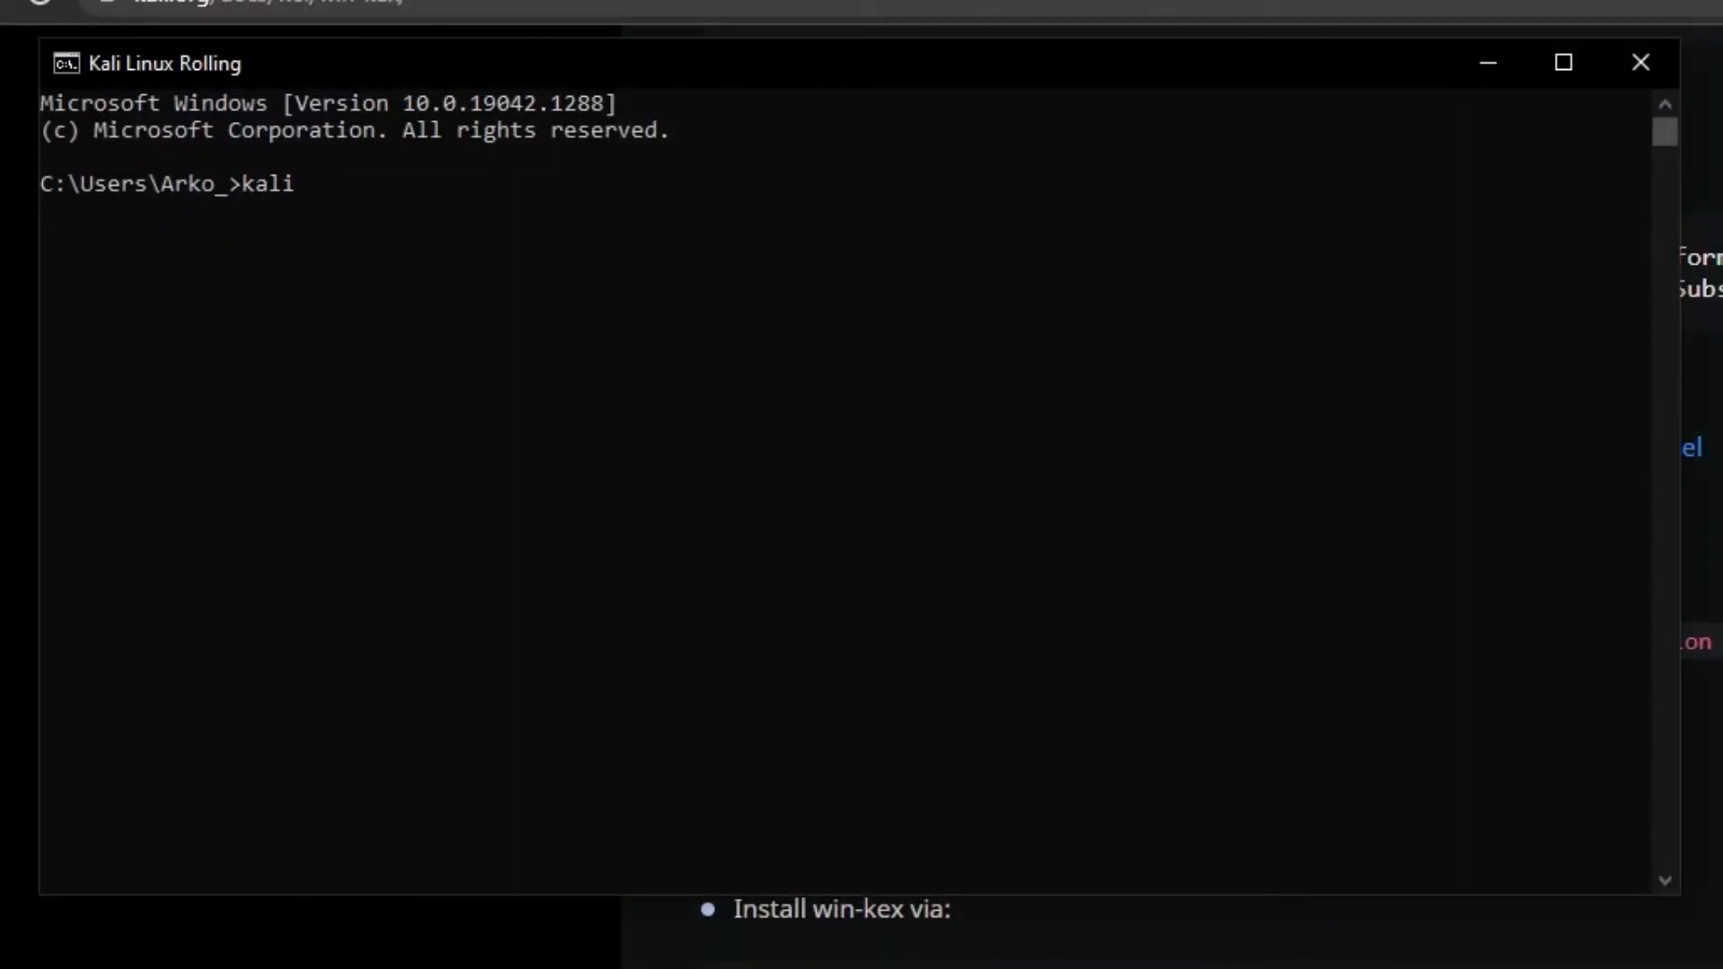
{"action": "type", "text": "sudo apt update"}
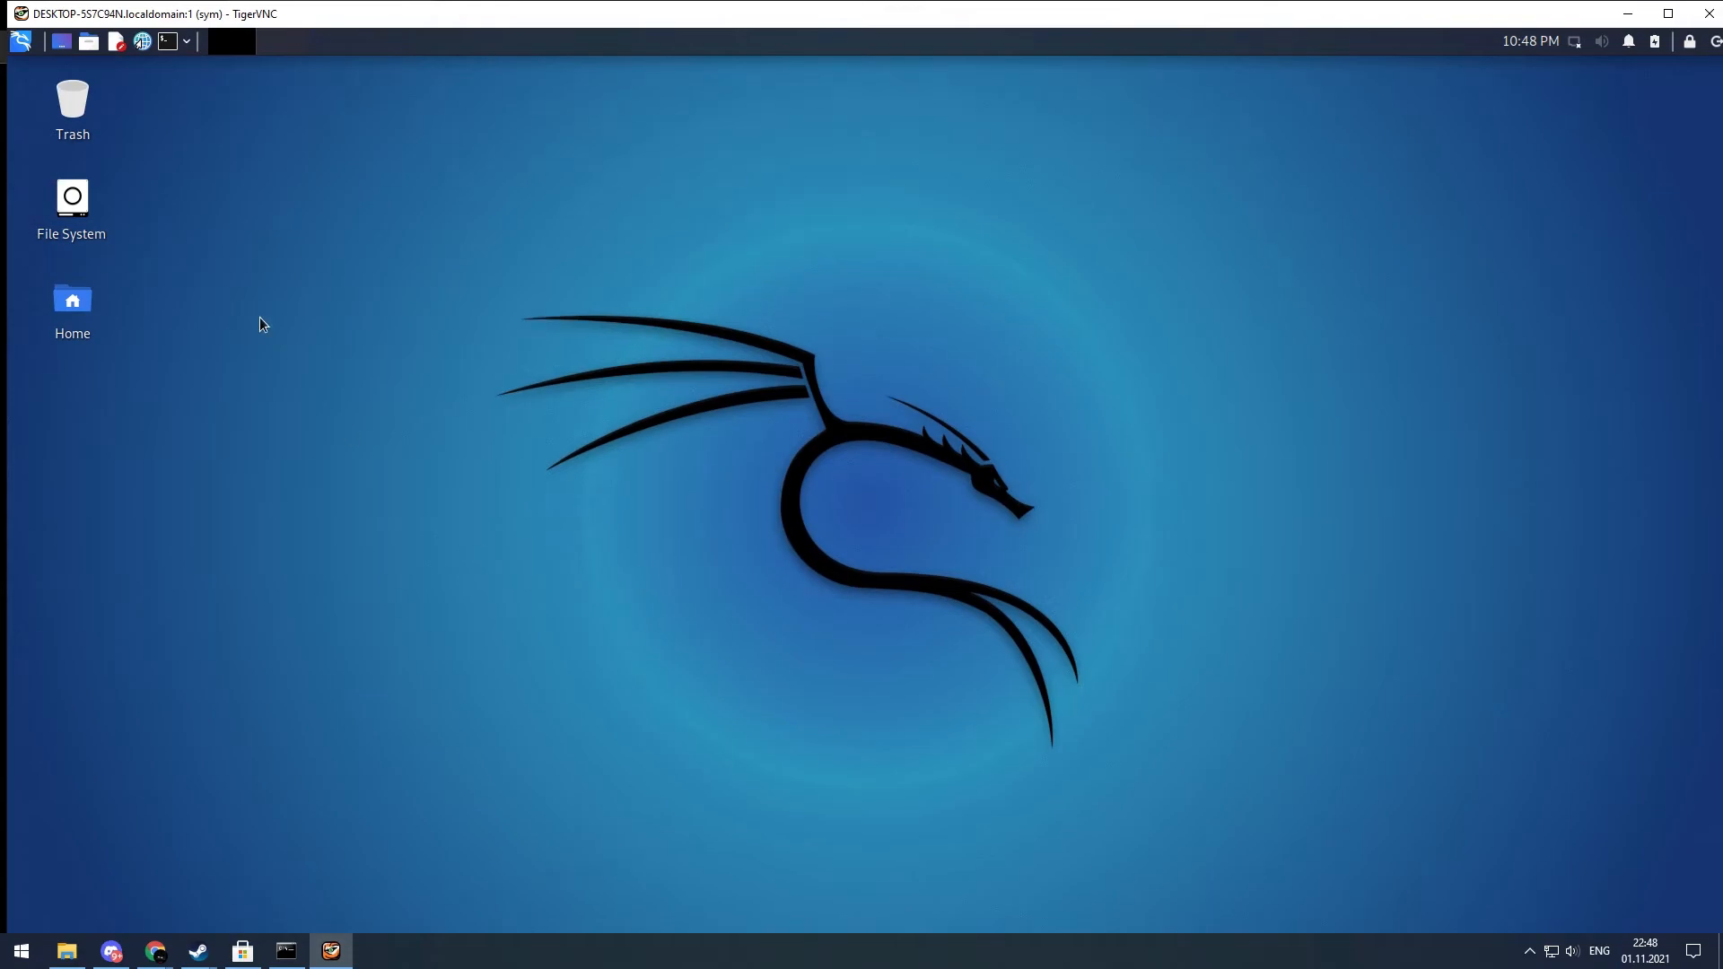
{"action": "mouse_move", "coordinate": [467, 267]}
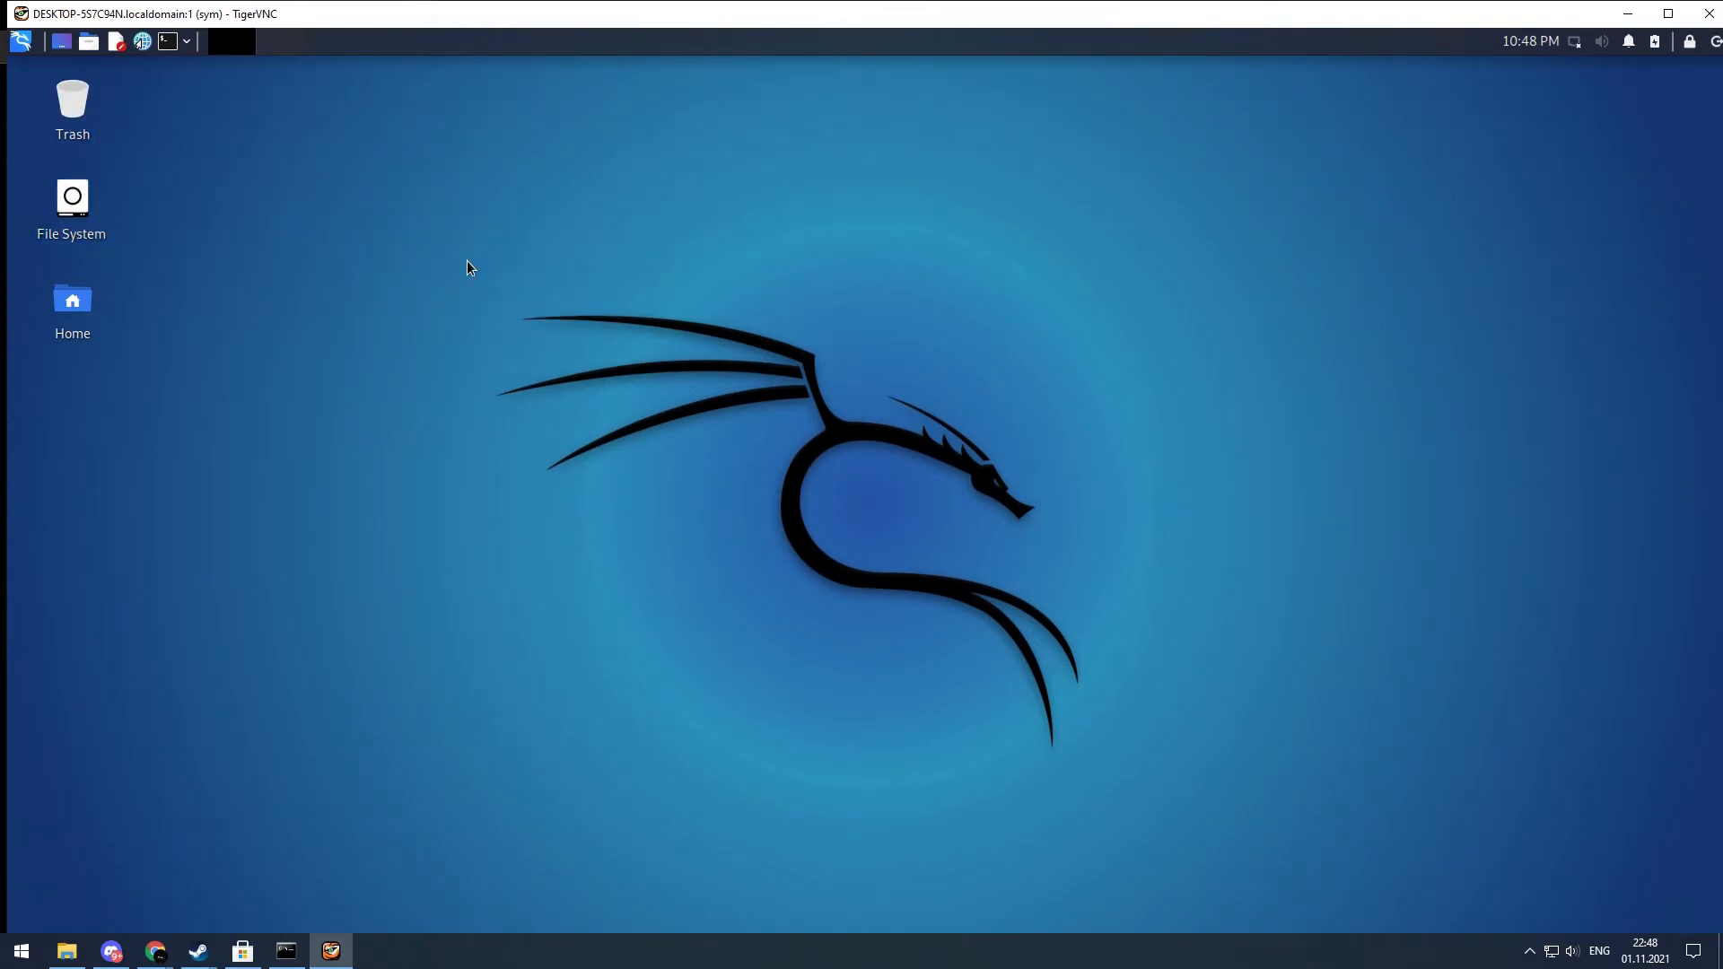
{"action": "mouse_move", "coordinate": [487, 546]}
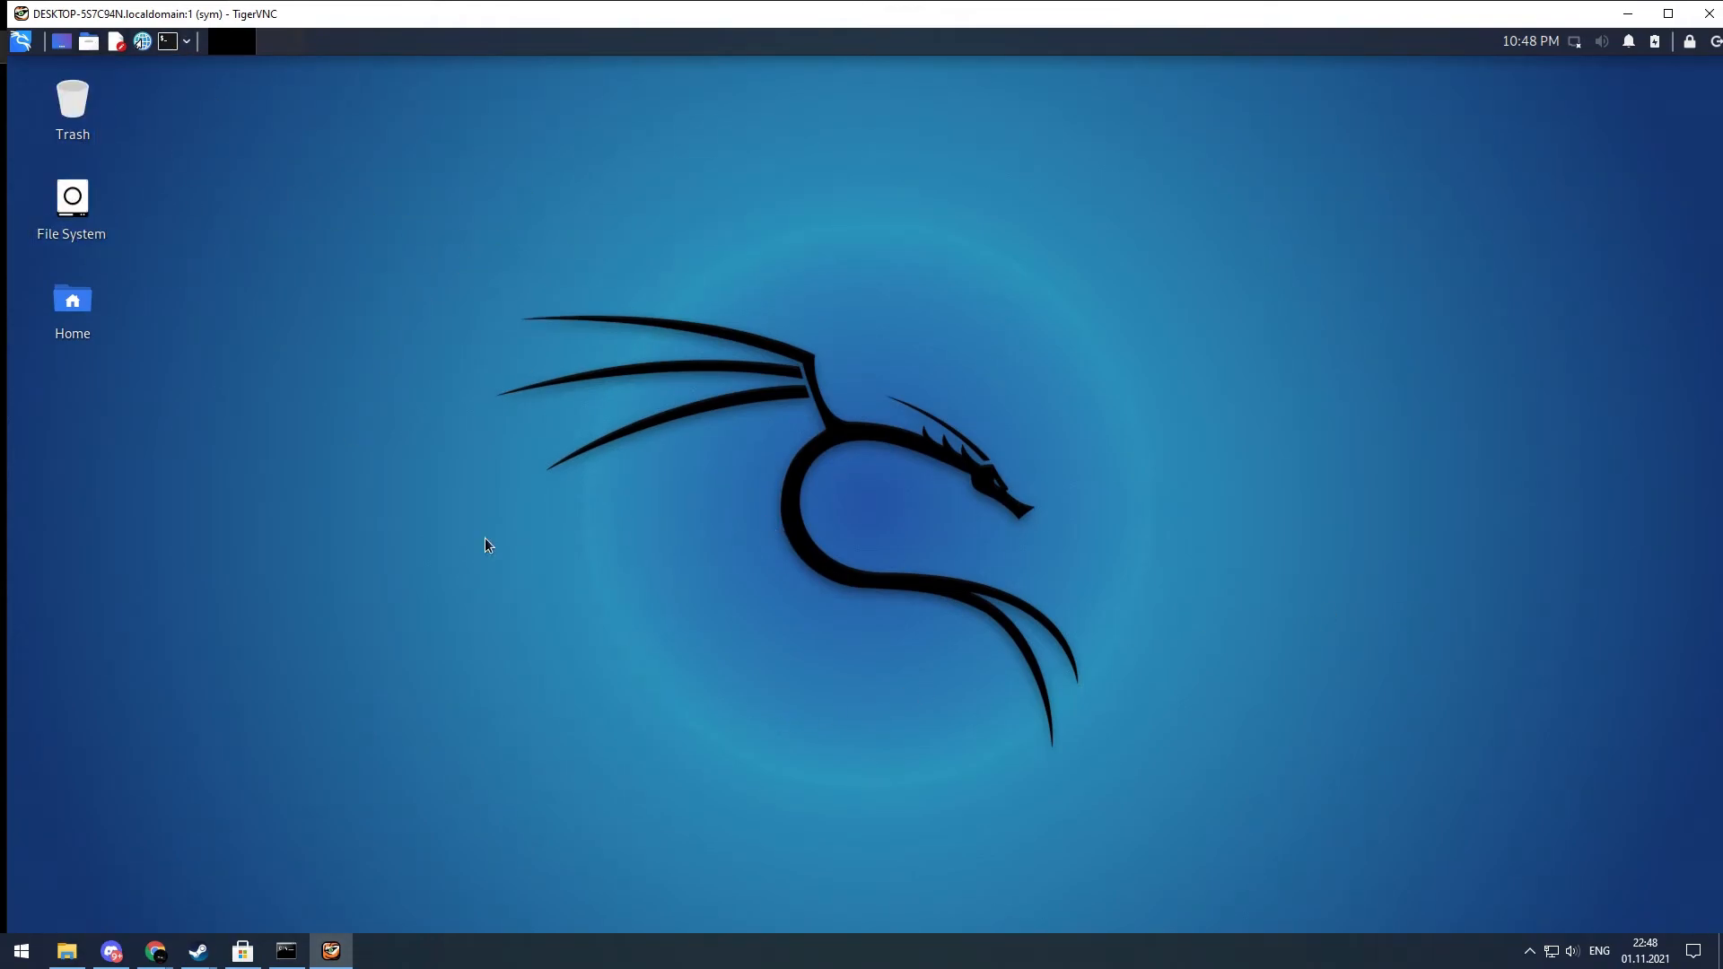